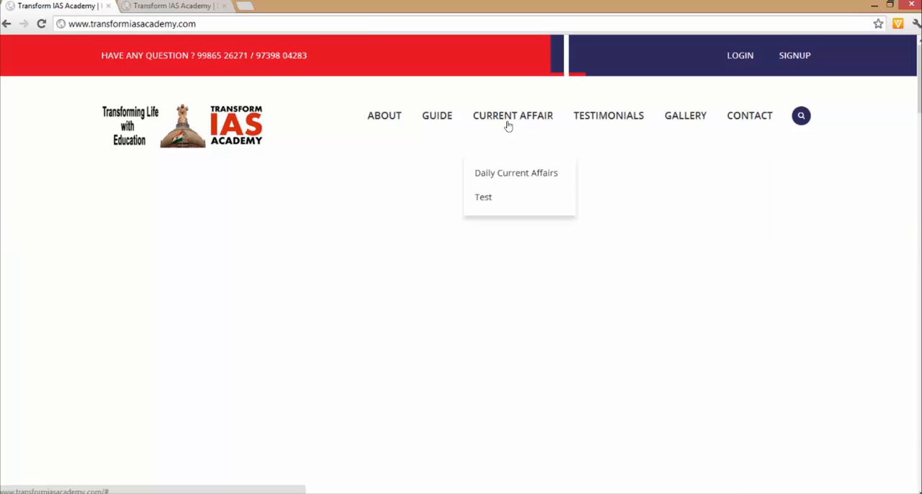
{"action": "mouse_move", "coordinate": [517, 180]}
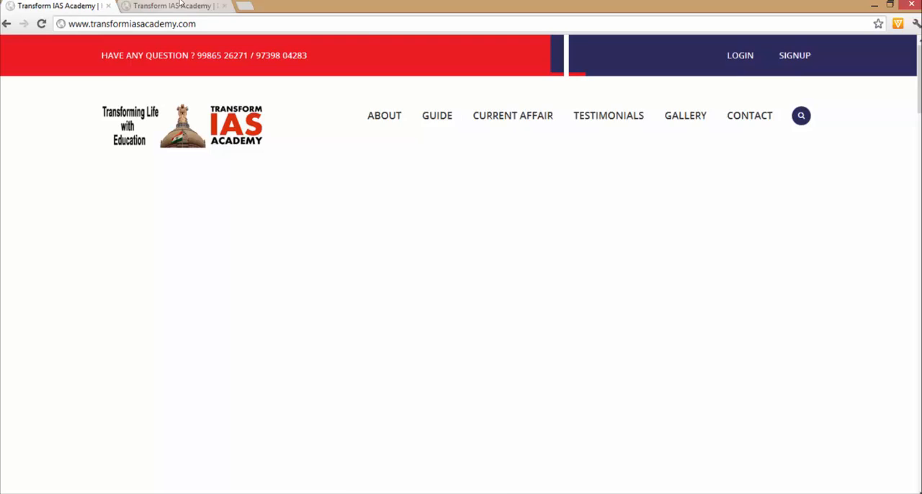
Choose Daily Current Affairs under the CURRENT AFFAIR menu
{"action": "left_click", "coordinate": [513, 116]}
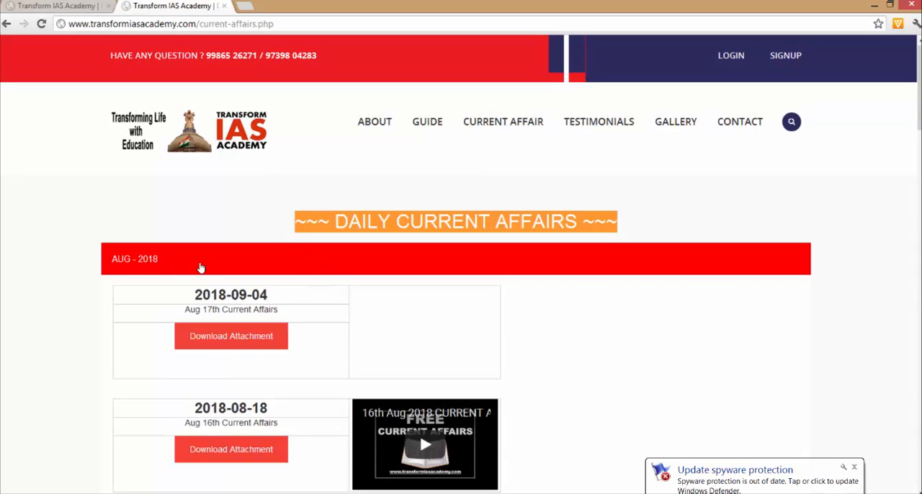
Scroll down the entry list past 2018-08-18 to the 2018-08-17 entries
{"action": "scroll", "scroll_direction": "down", "scroll_amount": 3}
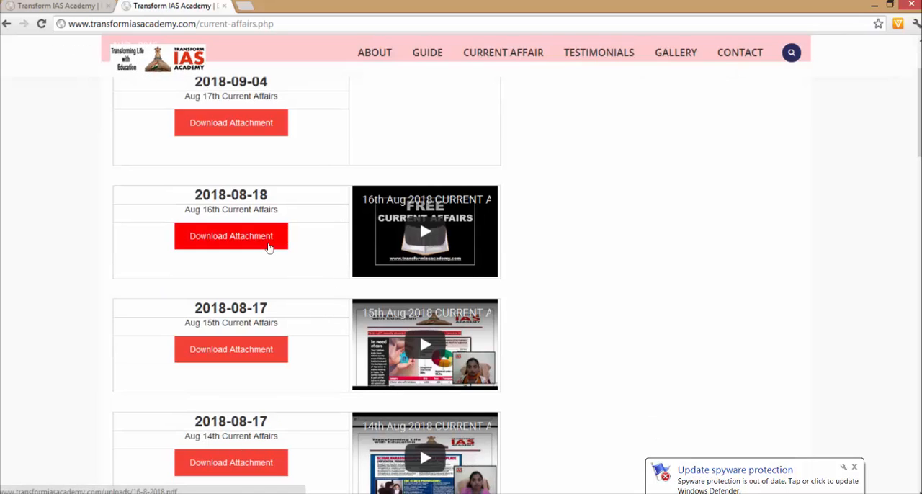
{"action": "scroll", "scroll_direction": "down", "scroll_amount": 3}
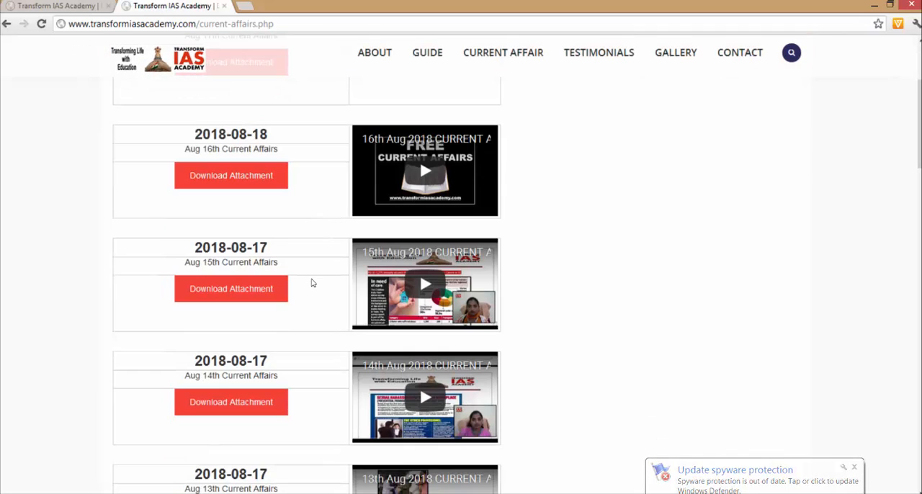